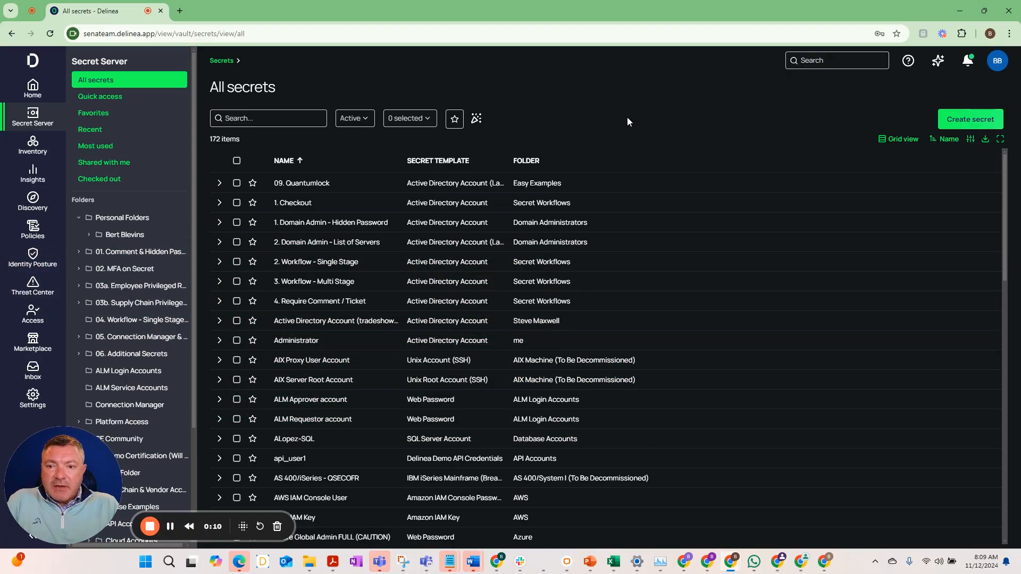
{"action": "mouse_move", "coordinate": [591, 166]}
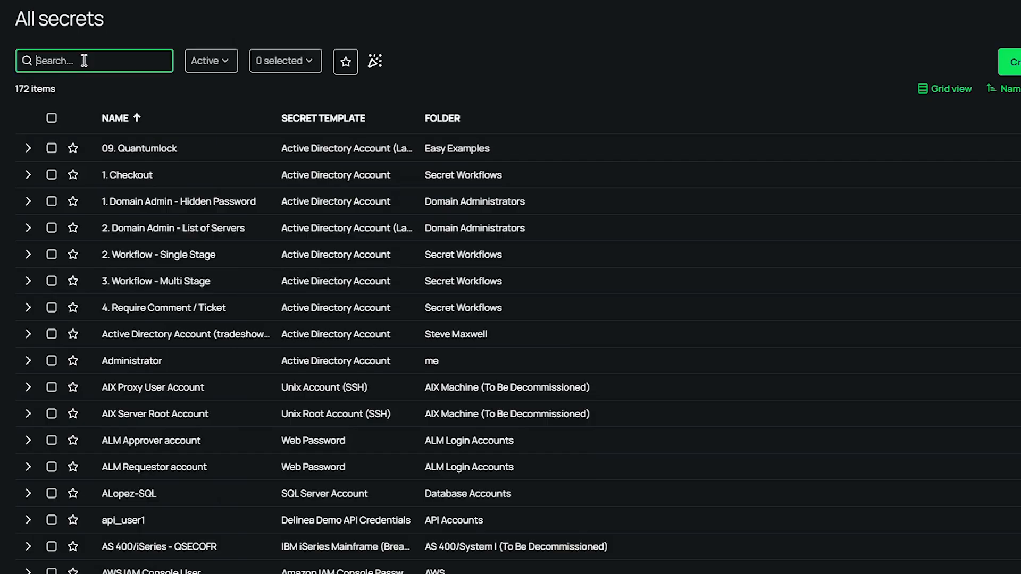
Step: Search the 172-item All secrets list for 'sv'
{"action": "type", "text": "sv"}
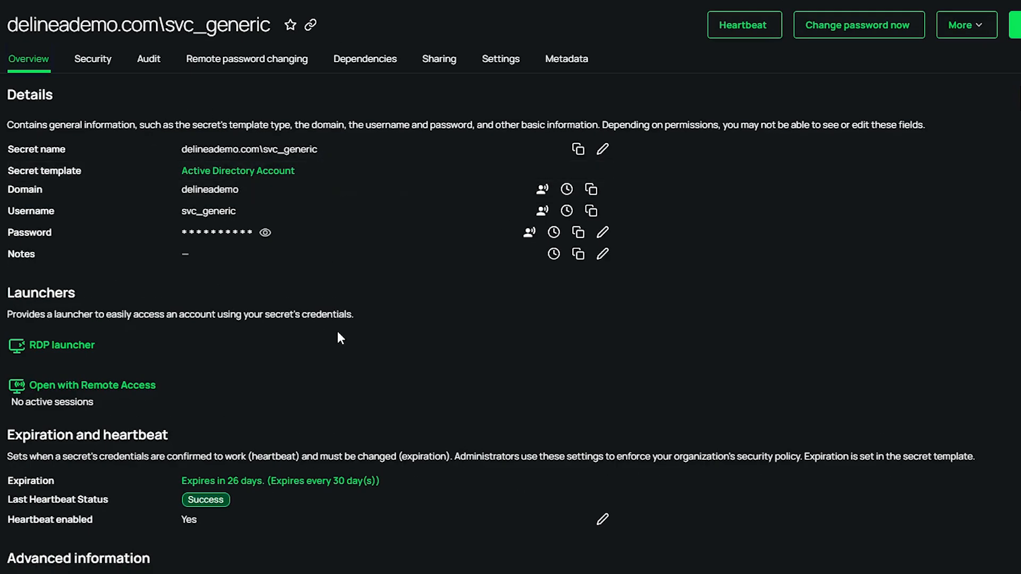
{"action": "mouse_move", "coordinate": [330, 249]}
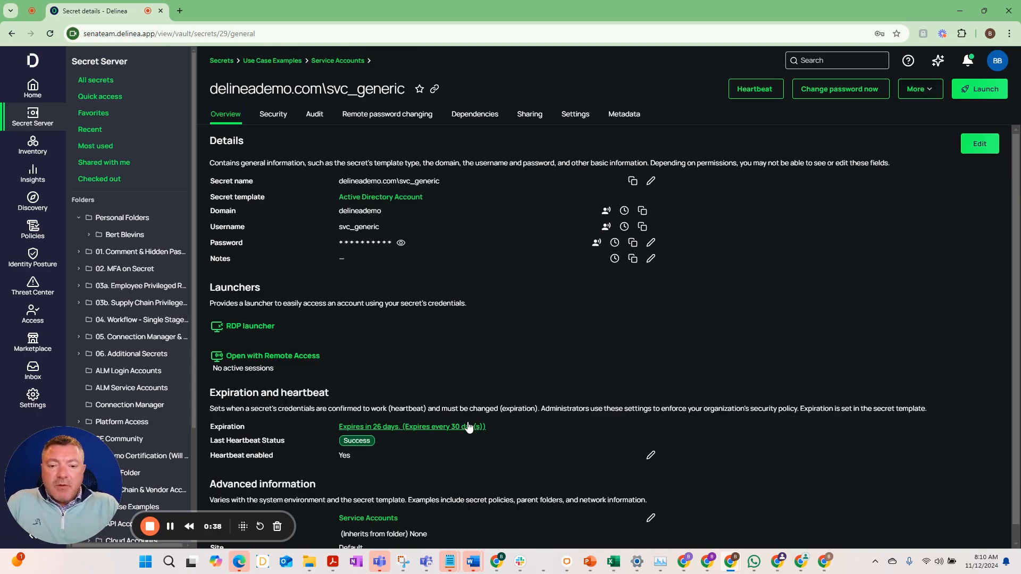
{"action": "mouse_move", "coordinate": [386, 448]}
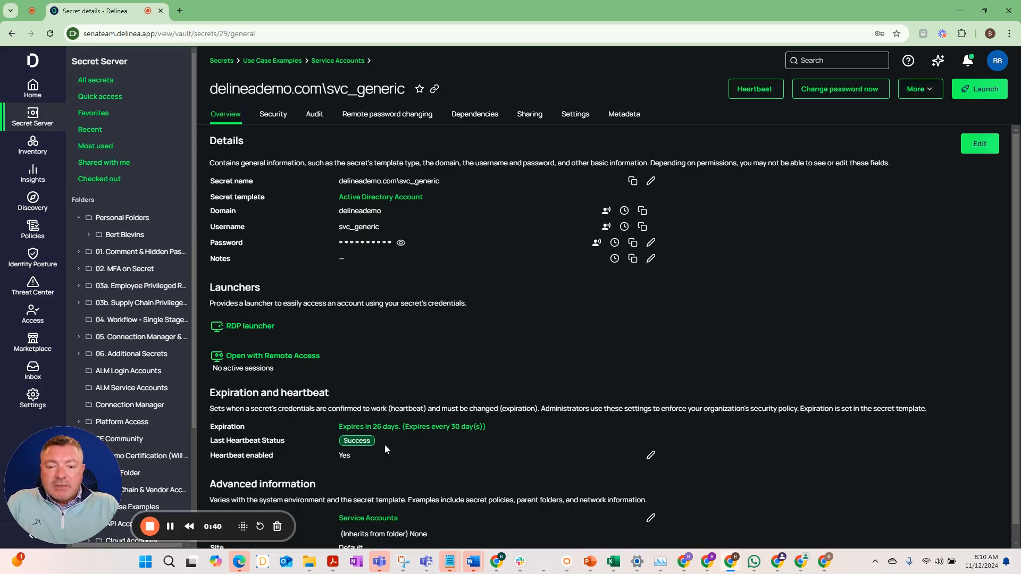
{"action": "mouse_move", "coordinate": [393, 447]}
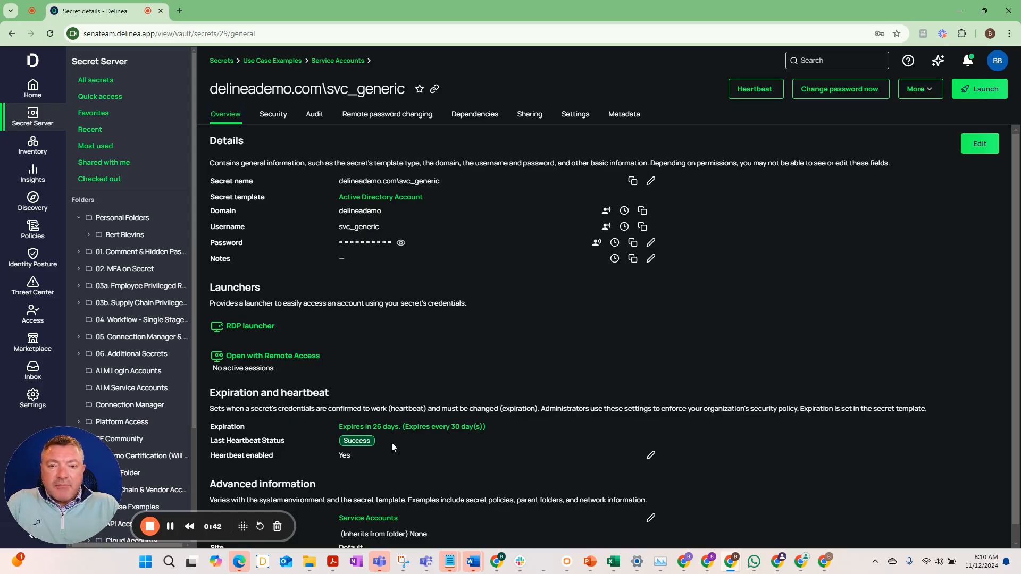
{"action": "mouse_move", "coordinate": [317, 149]}
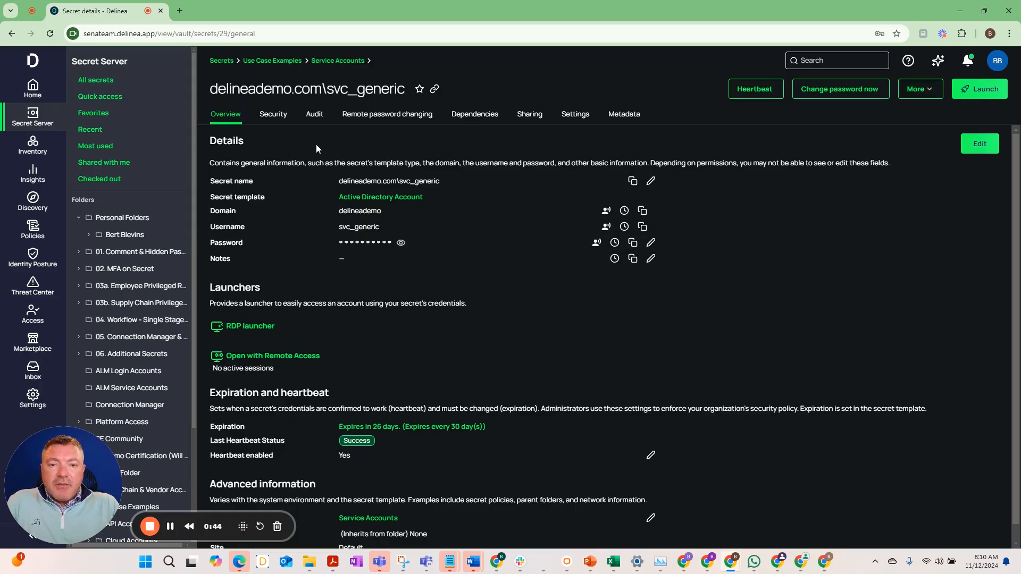
{"action": "mouse_move", "coordinate": [485, 128]}
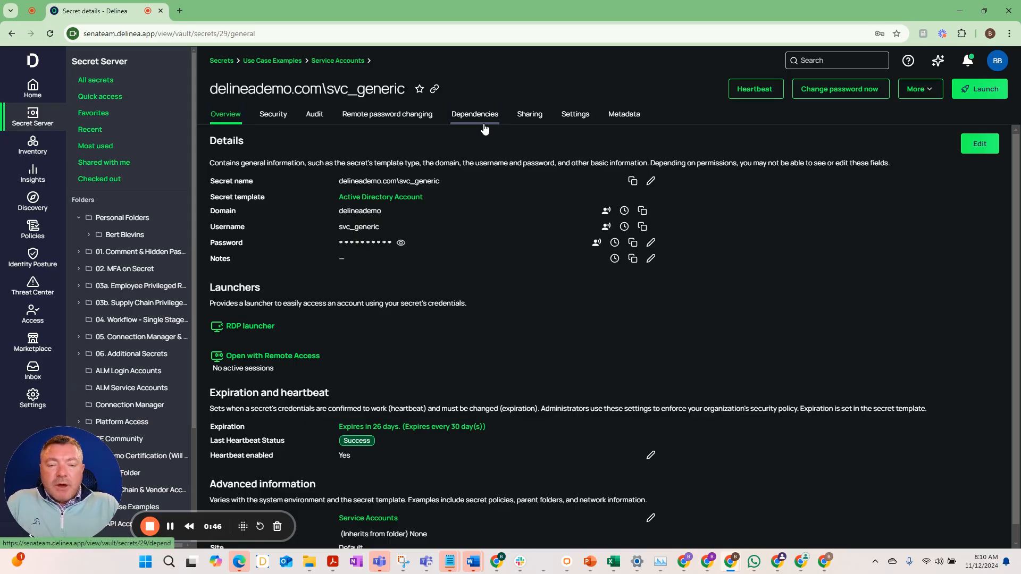
{"action": "mouse_move", "coordinate": [476, 118]}
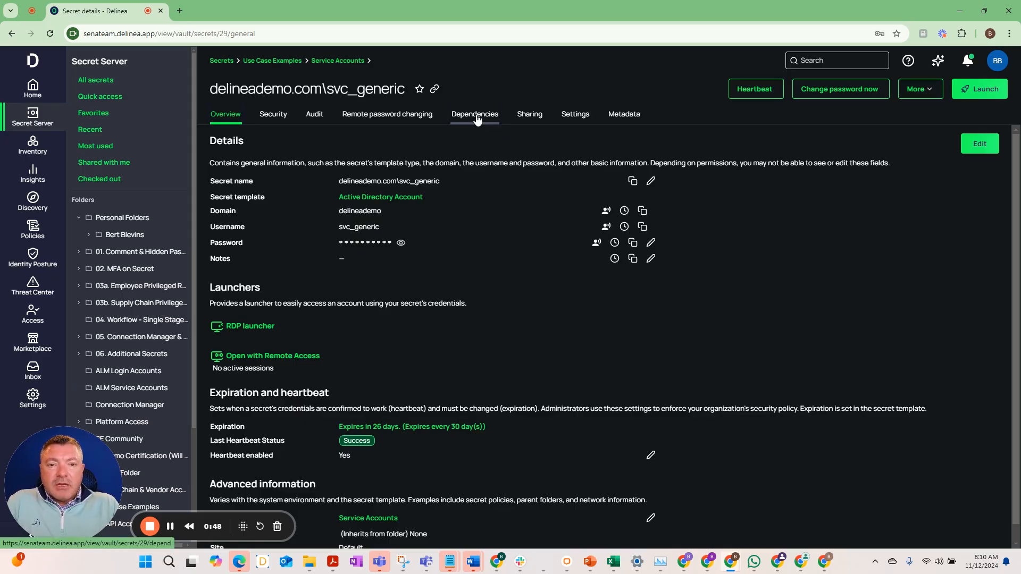
Step: Show the svc_generic secret's Dependencies tab listing its five dependencies
{"action": "left_click", "coordinate": [475, 114]}
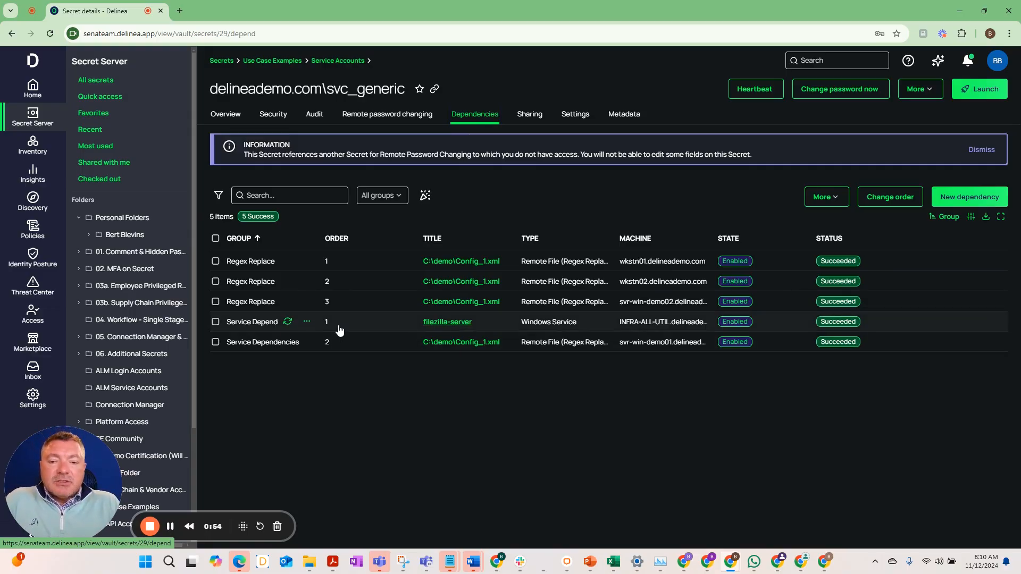
{"action": "mouse_move", "coordinate": [349, 325]}
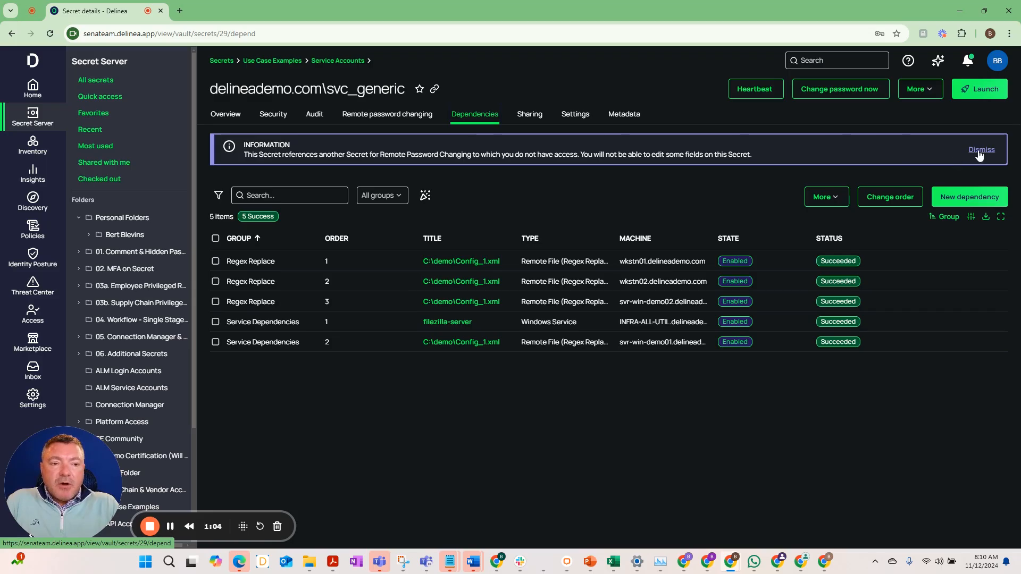
Step: Dismiss the information banner about the inaccessible password-changing secret
{"action": "left_click", "coordinate": [981, 149]}
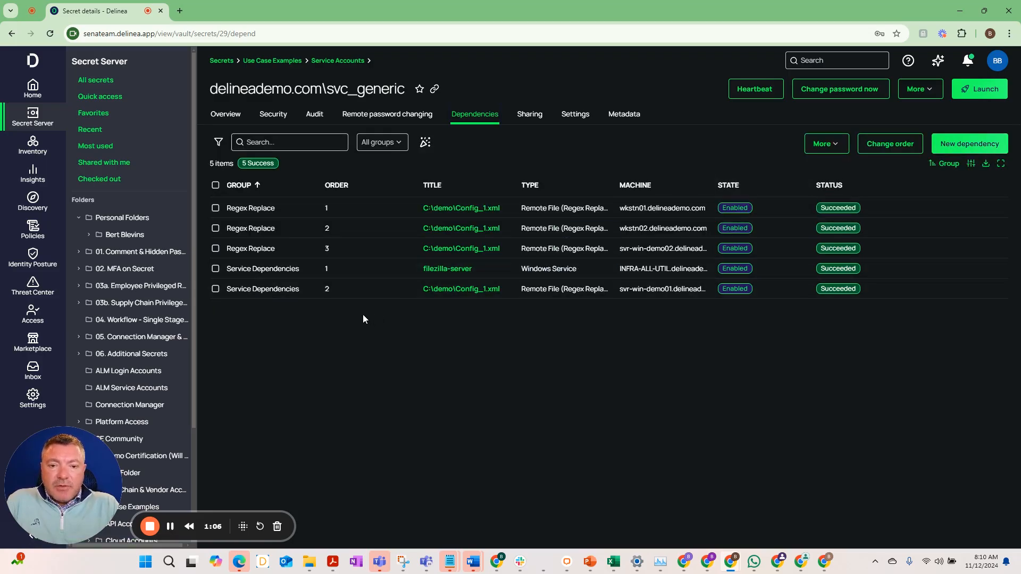
{"action": "mouse_move", "coordinate": [380, 208]}
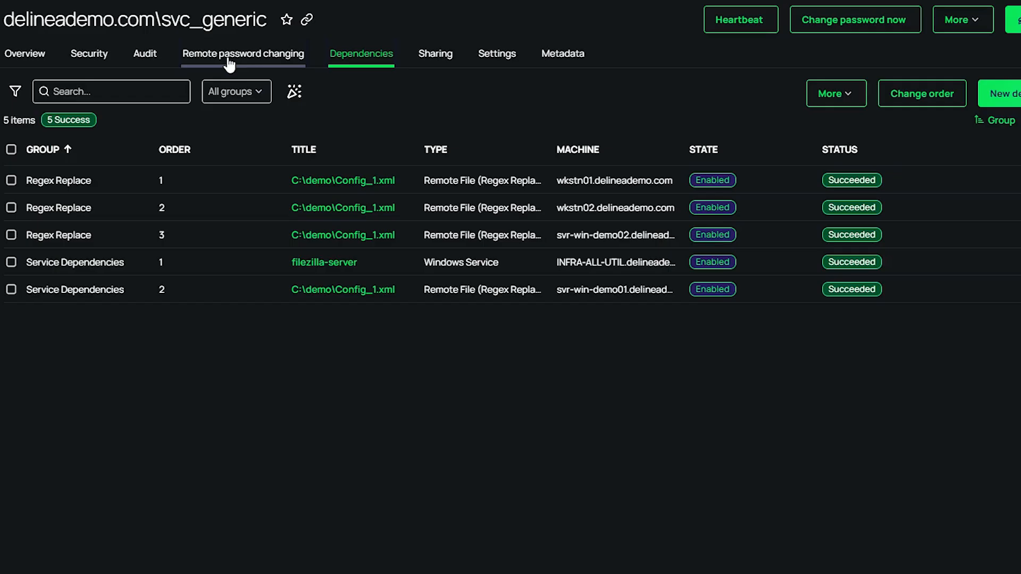
{"action": "mouse_move", "coordinate": [186, 227]}
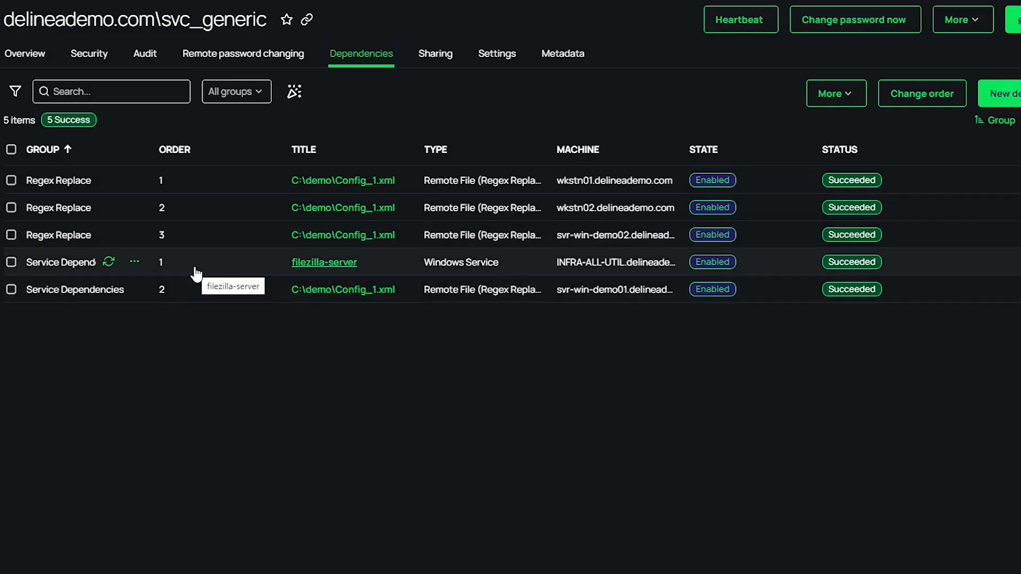
{"action": "mouse_move", "coordinate": [207, 267]}
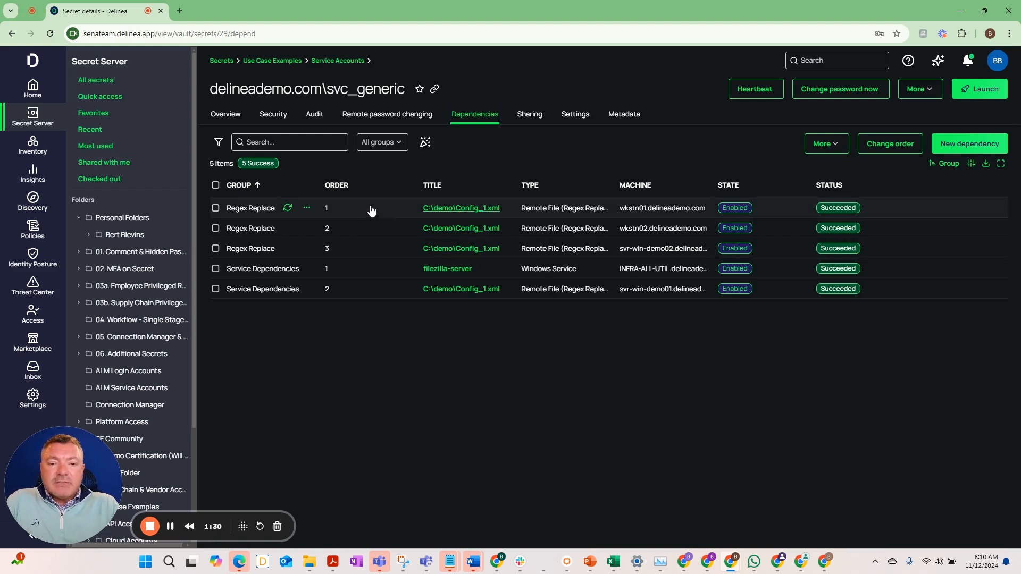
{"action": "mouse_move", "coordinate": [371, 211]}
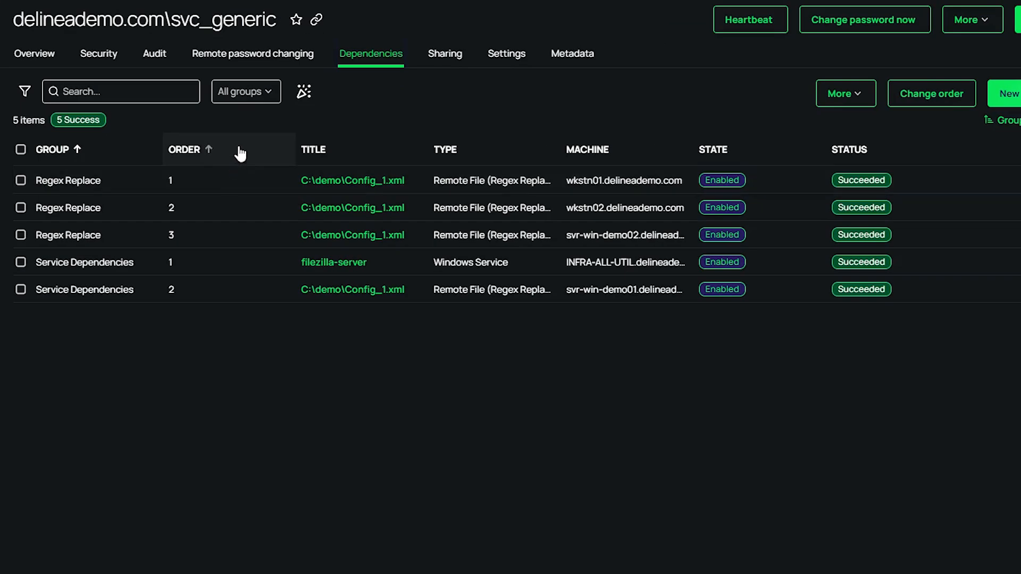
{"action": "mouse_move", "coordinate": [158, 61]}
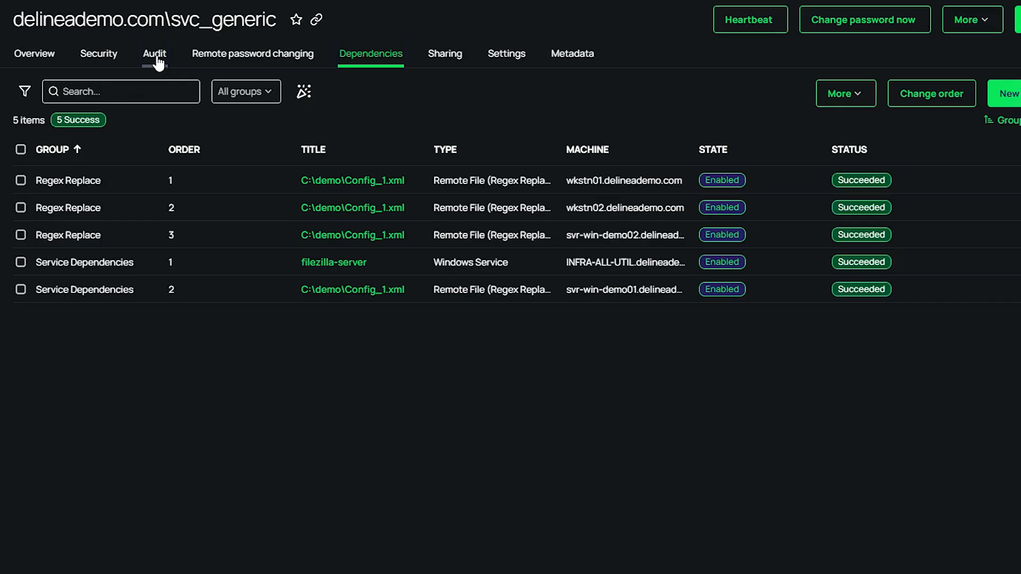
Step: Open the svc_generic secret's Audit tab showing 3,936 log entries
{"action": "left_click", "coordinate": [155, 54]}
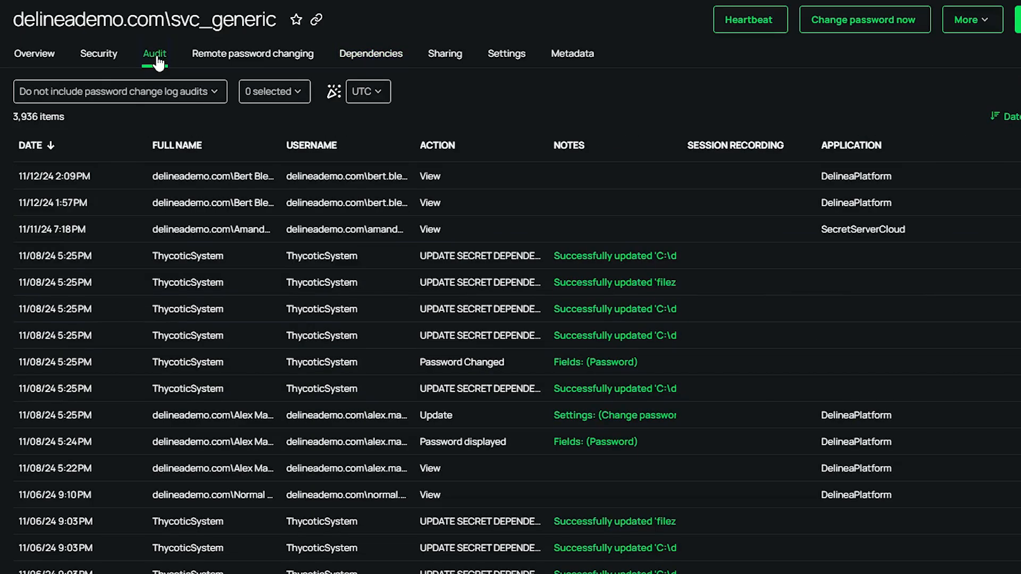
{"action": "mouse_move", "coordinate": [454, 338]}
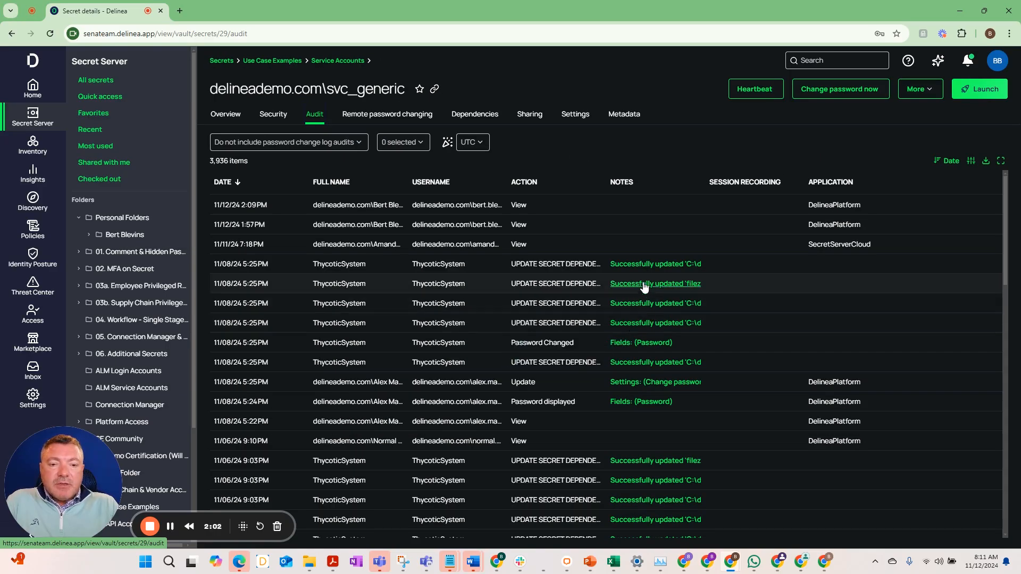
{"action": "mouse_move", "coordinate": [550, 235]}
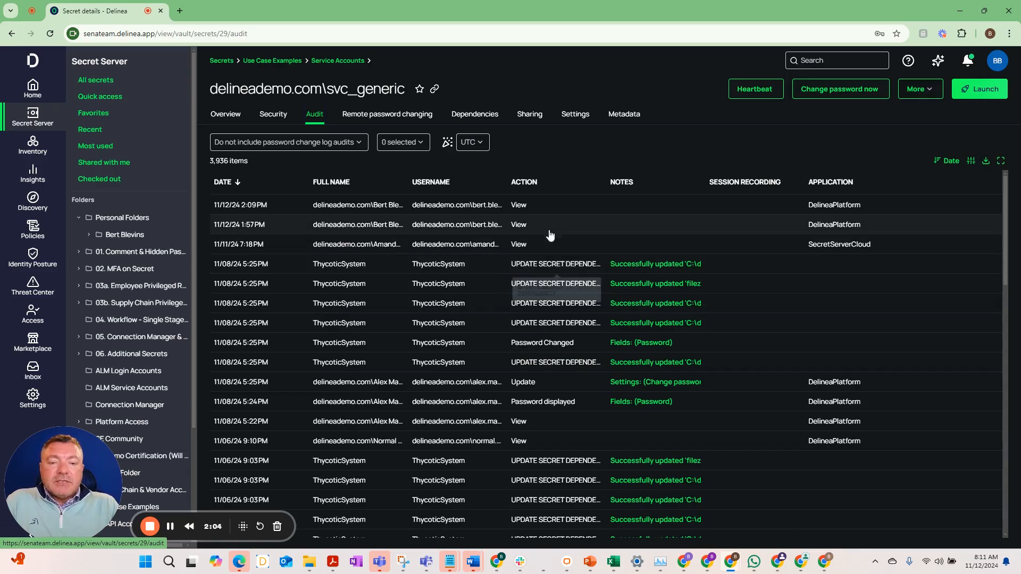
{"action": "mouse_move", "coordinate": [324, 166]}
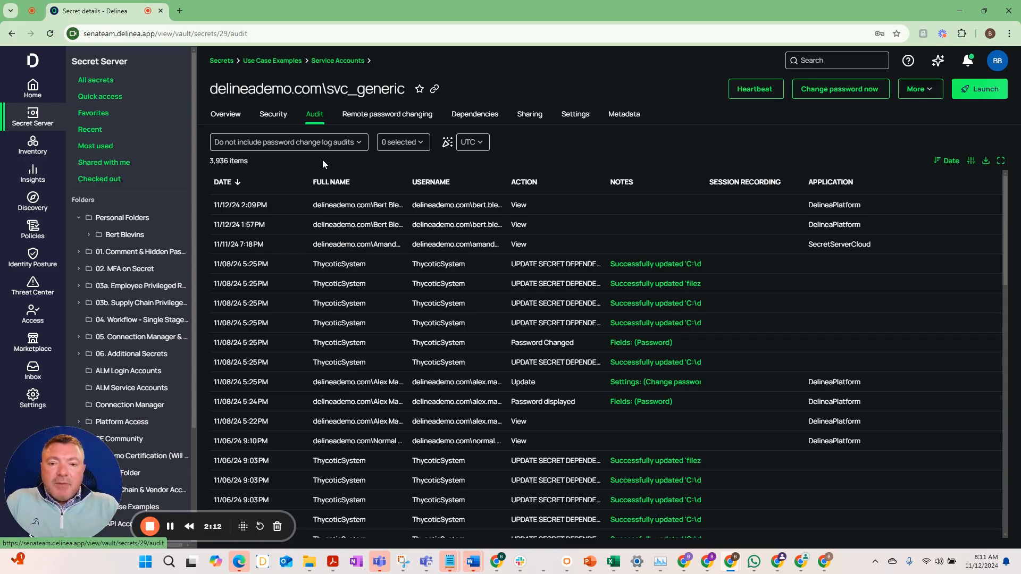
{"action": "mouse_move", "coordinate": [288, 392]}
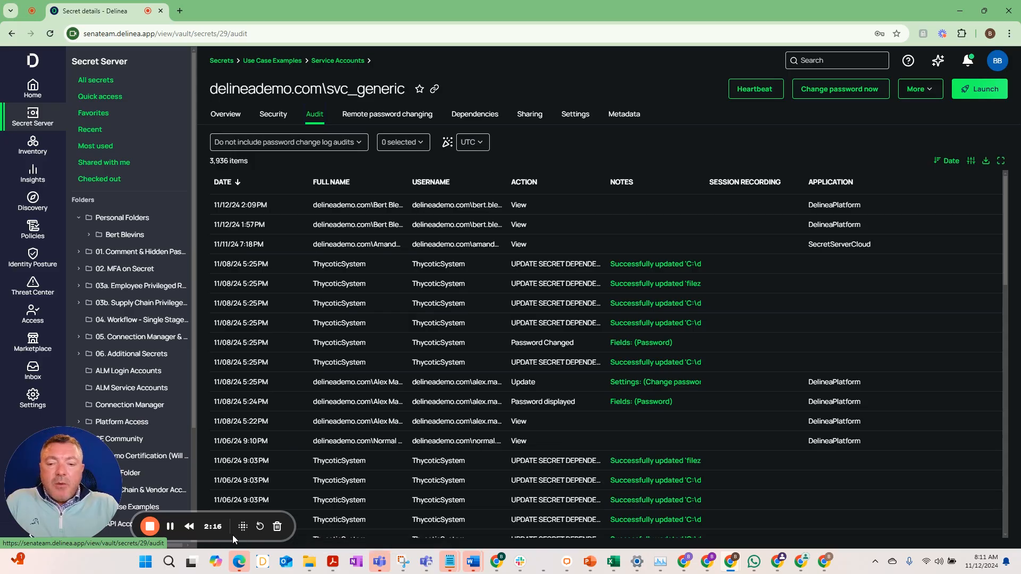
{"action": "mouse_move", "coordinate": [170, 526]}
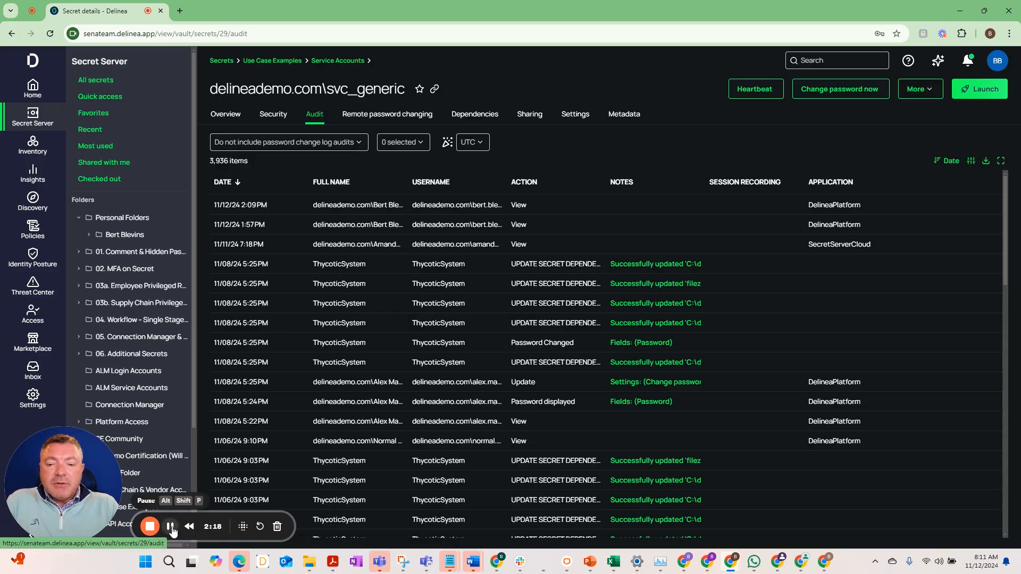